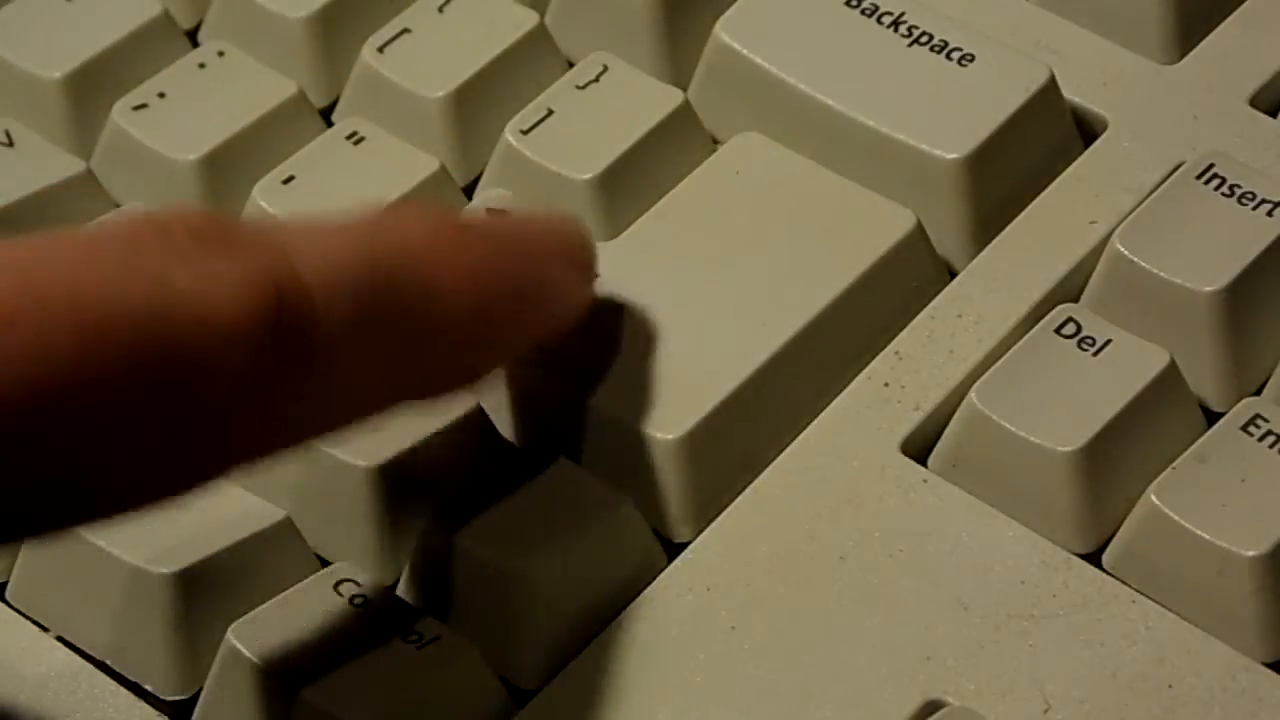
pyautogui.press('enter')
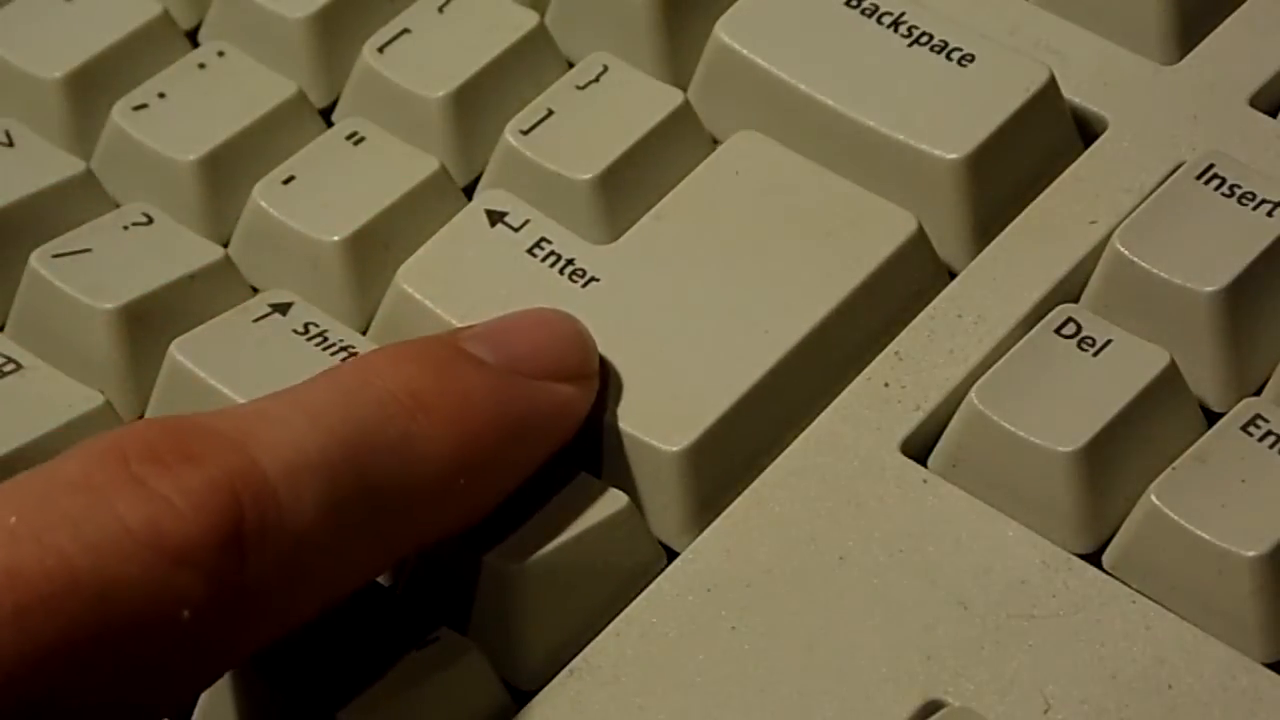